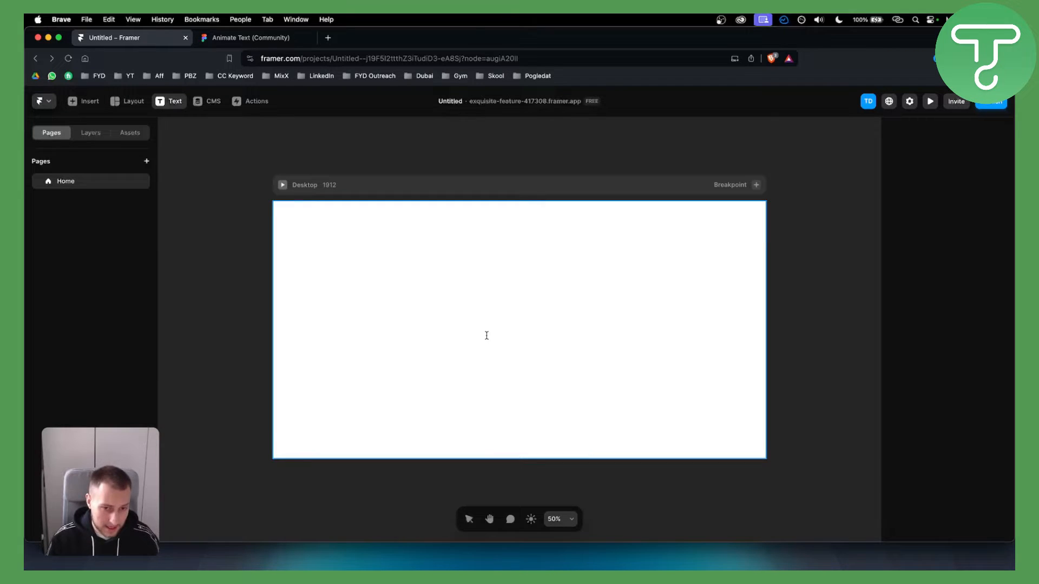
mouse_move(466, 315)
type("text")
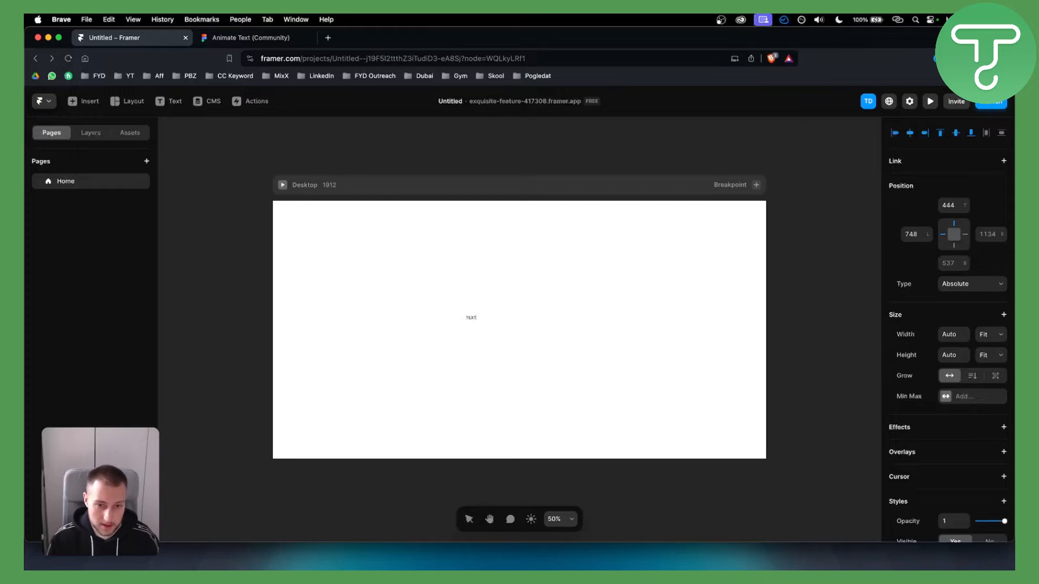
- Place a TEXT heading on the Desktop page, set its size to 216, and center it
left_click(471, 318)
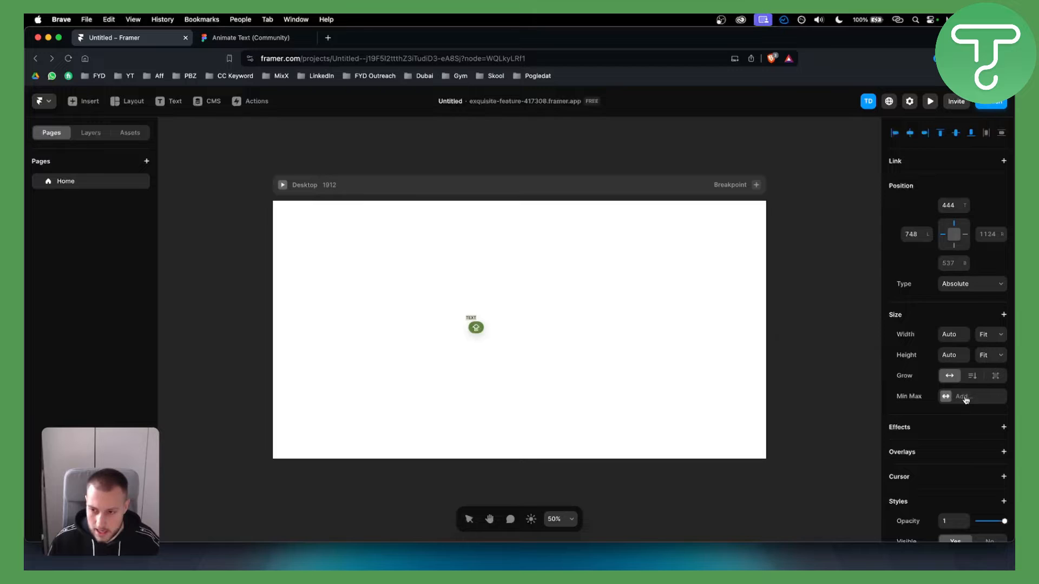
scroll("down", 3)
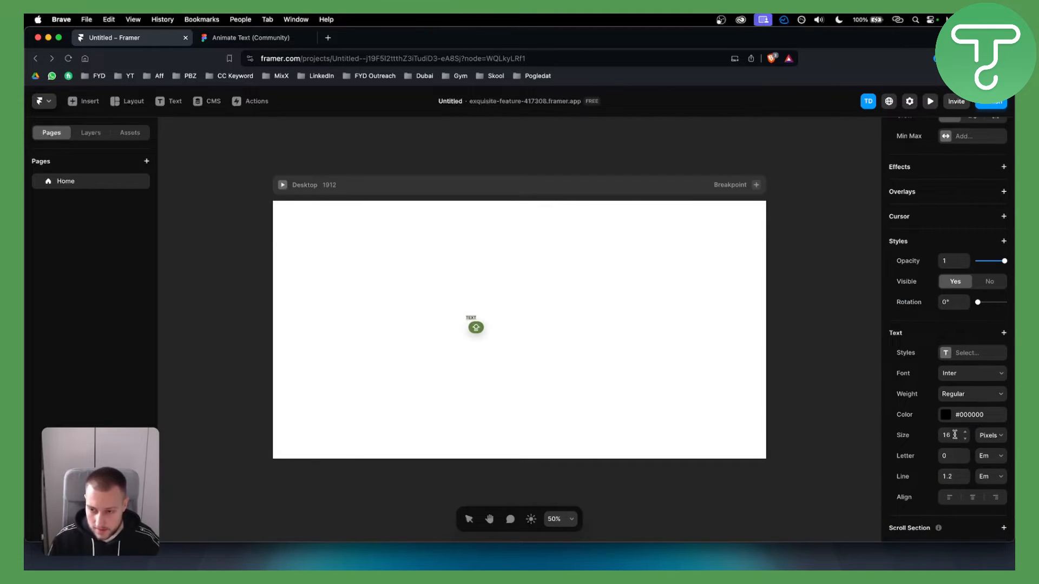
type("216")
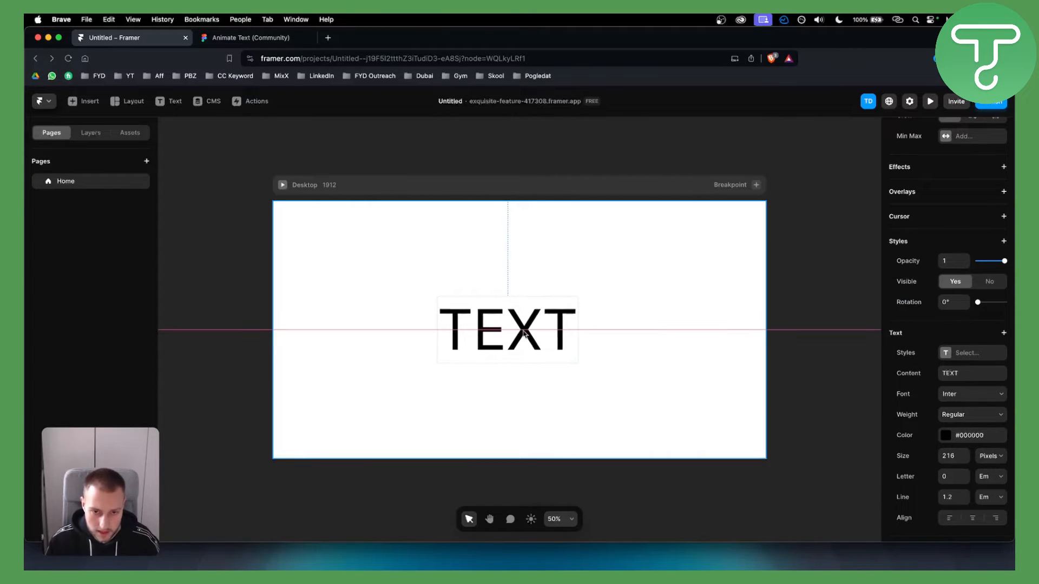
left_click_drag(507, 330, 511, 330)
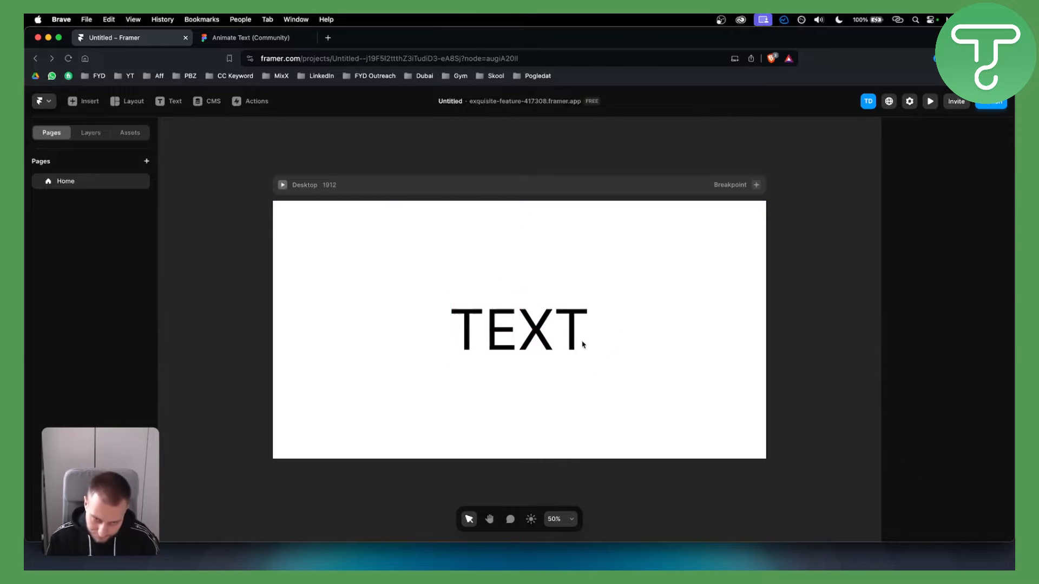
- Apply the Poppins font to the heading and select the text to reword it as WELCOME
left_click(967, 393)
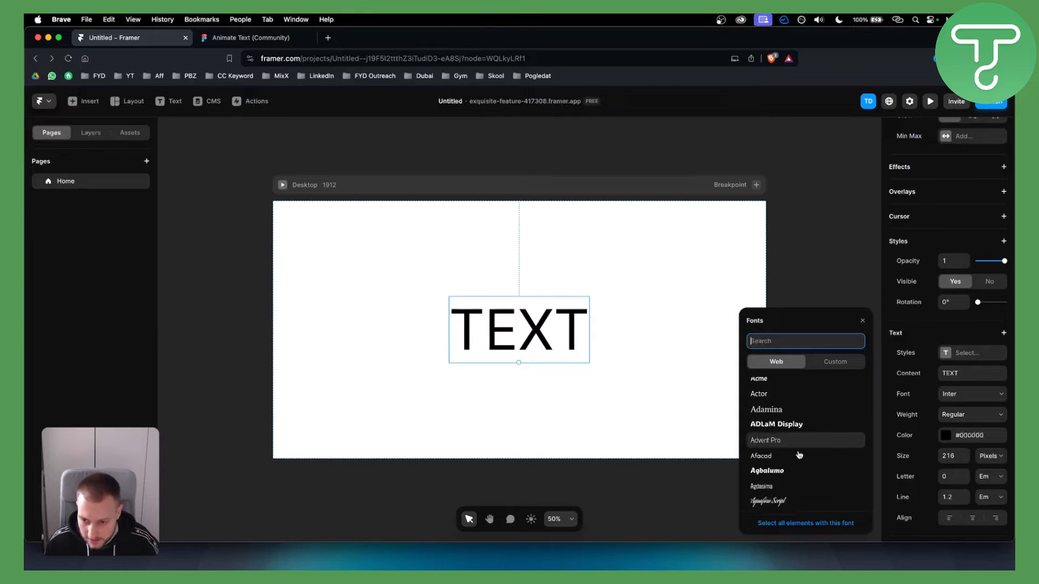
type("POP")
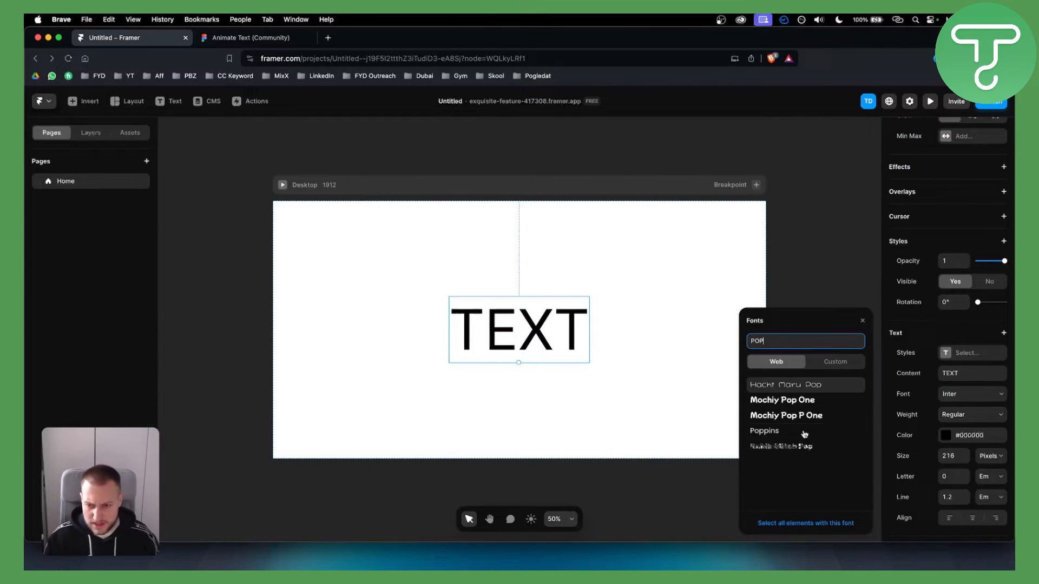
left_click(782, 430)
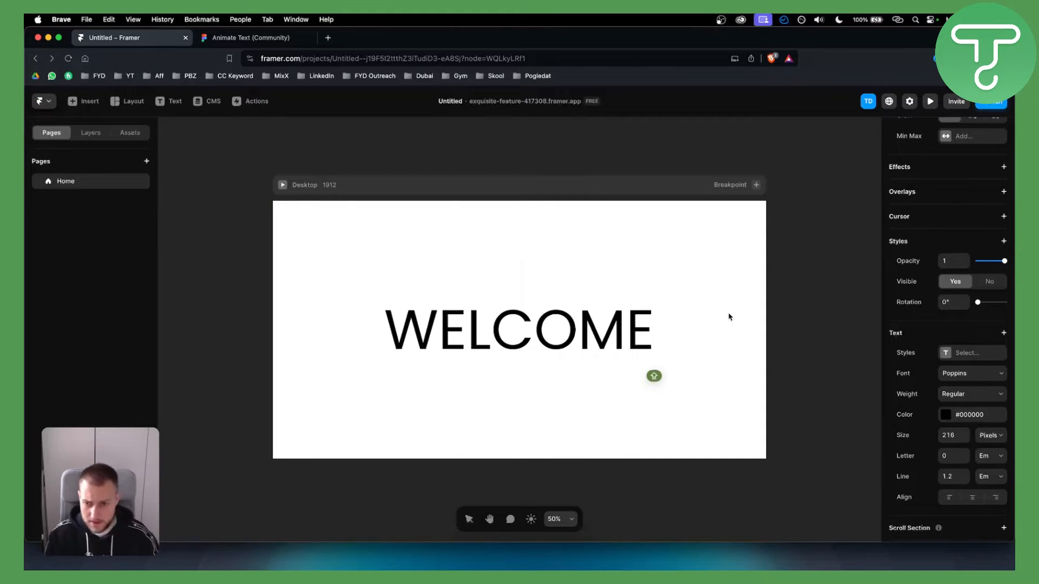
double_click(519, 329)
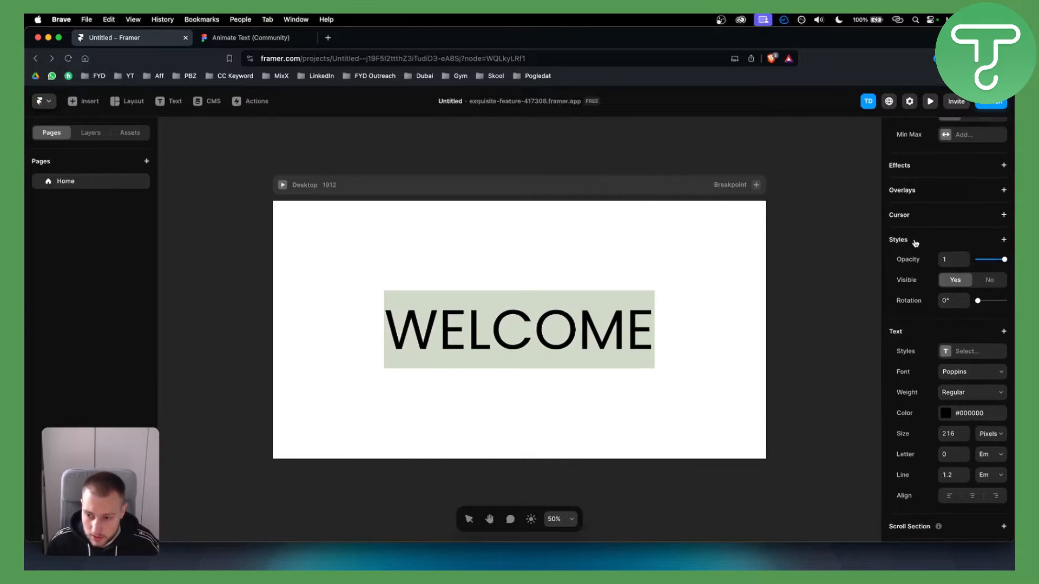
- Add a Scroll Animation effect to WELCOME with an On Appear trigger and Fade In preset
scroll("down", 3)
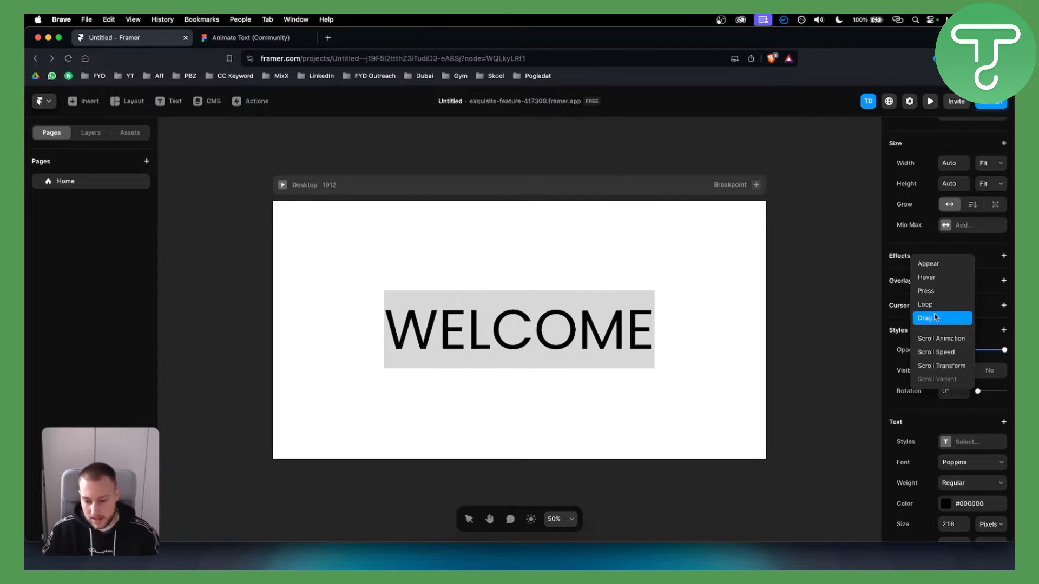
mouse_move(942, 338)
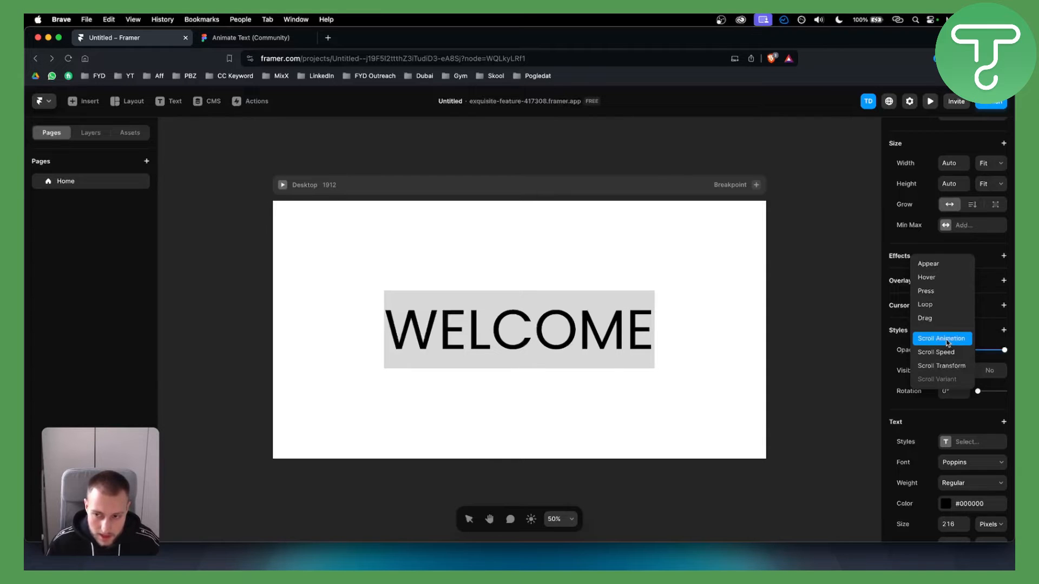
left_click(942, 339)
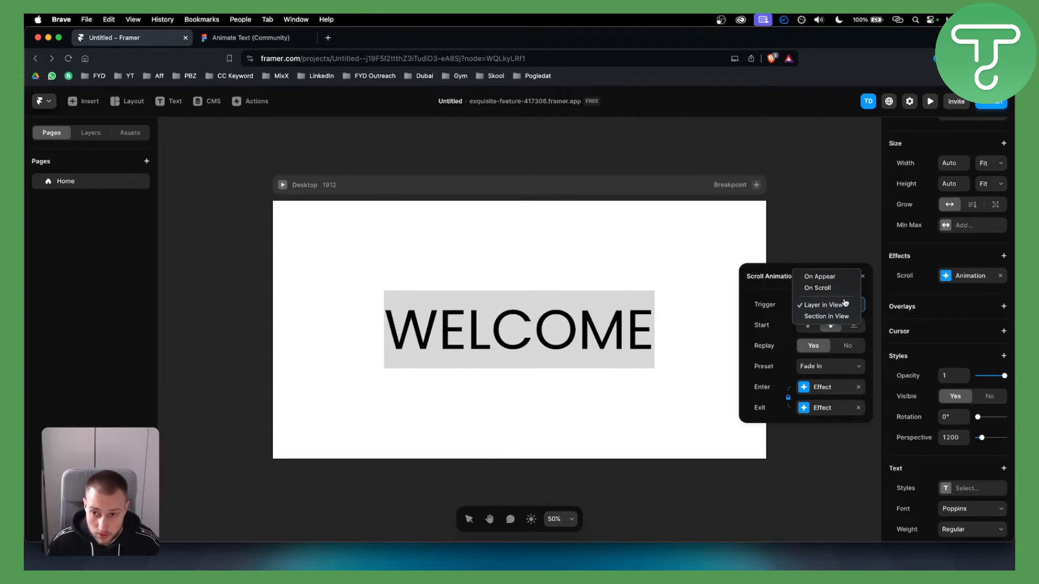
mouse_move(821, 277)
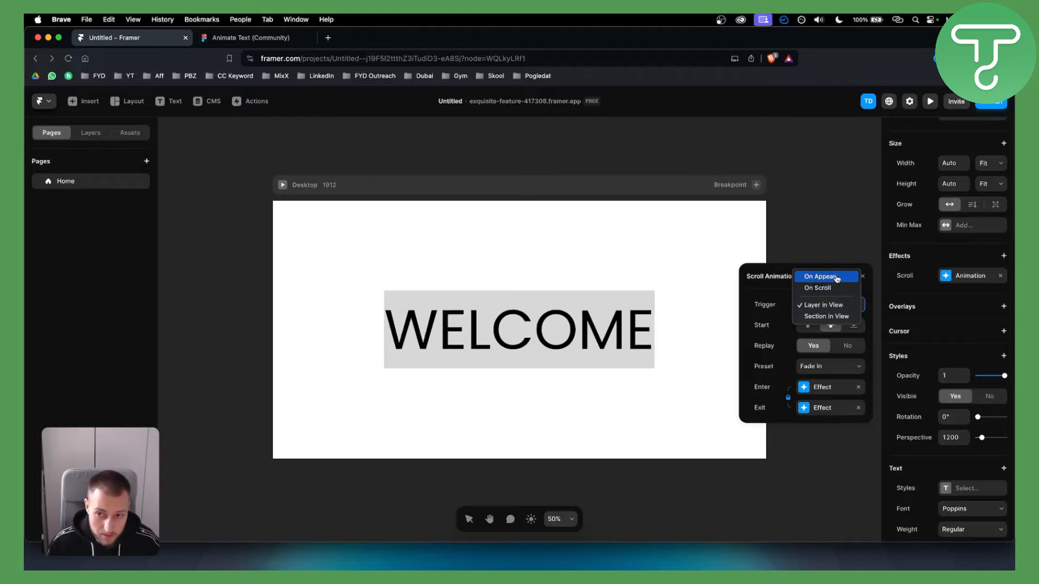
left_click(821, 277)
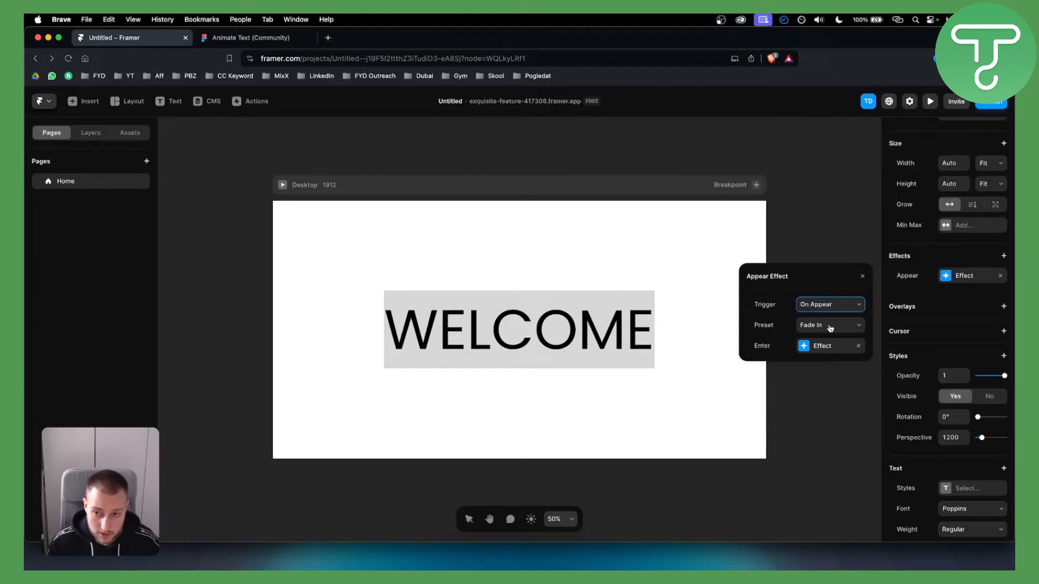
left_click(829, 324)
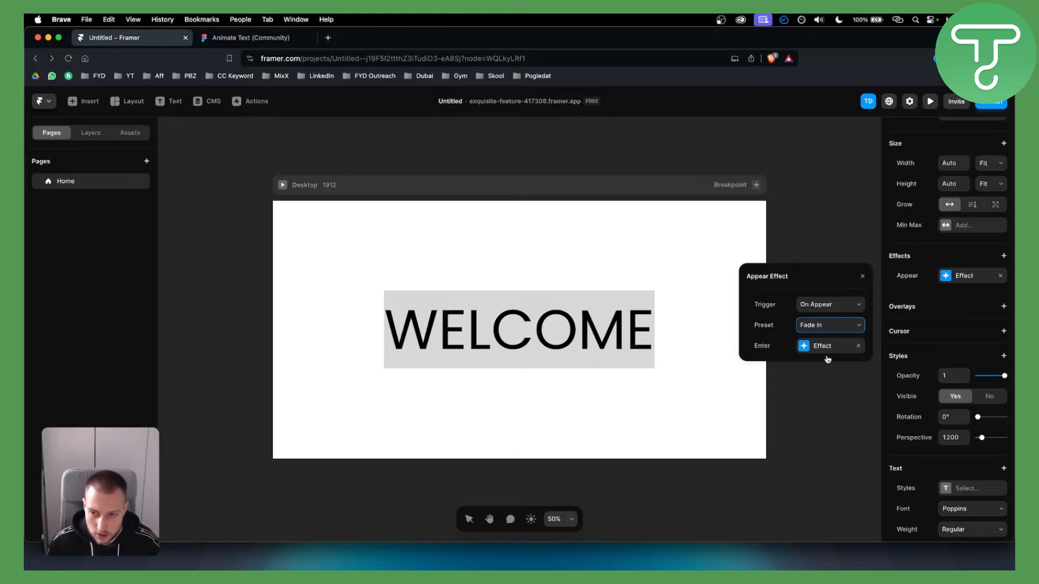
- Make the entrance start at 0 opacity with spring stiffness 133, then preview it
left_click(821, 345)
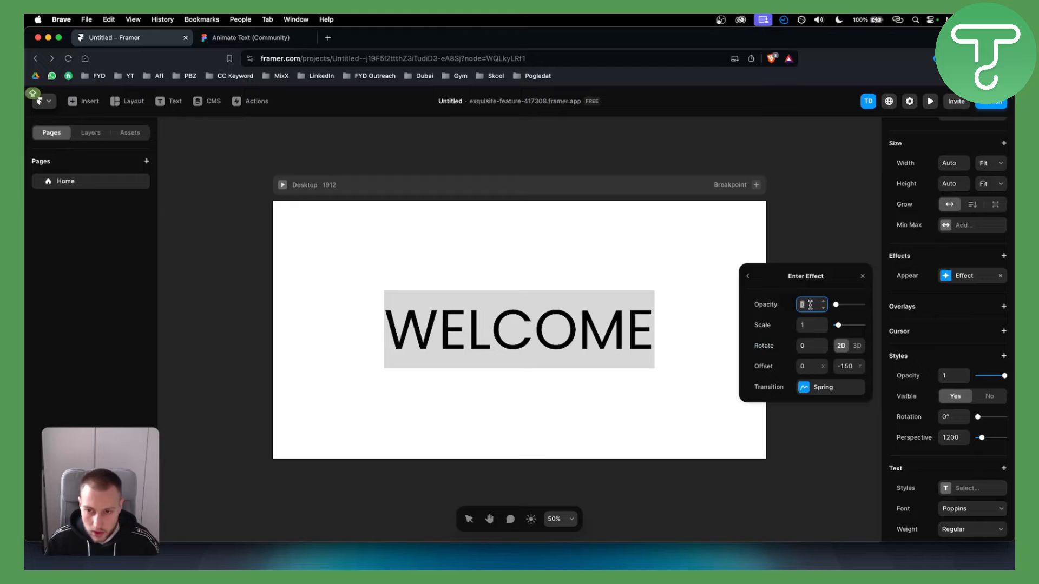
left_click(822, 387)
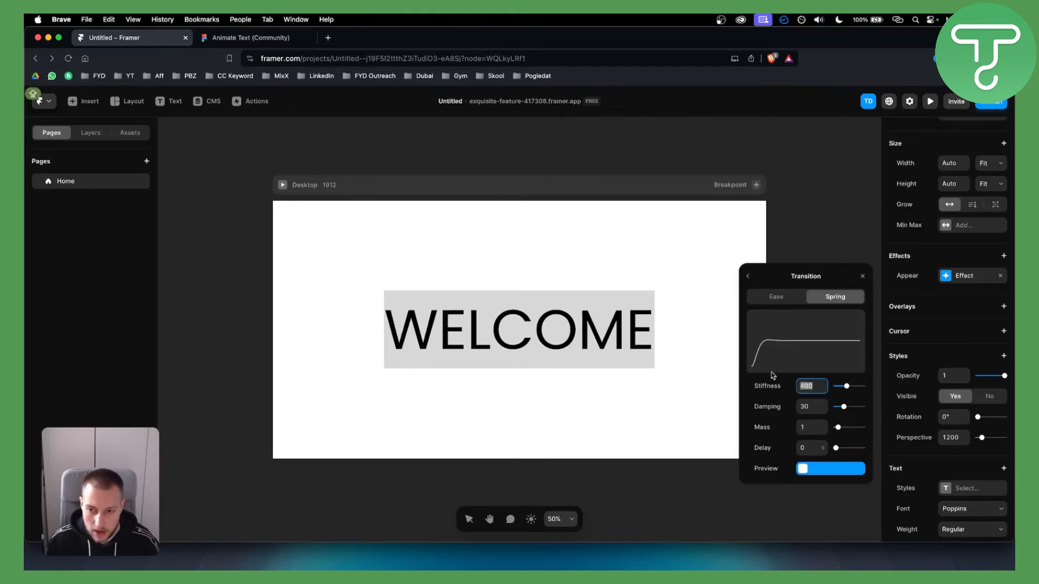
left_click(830, 469)
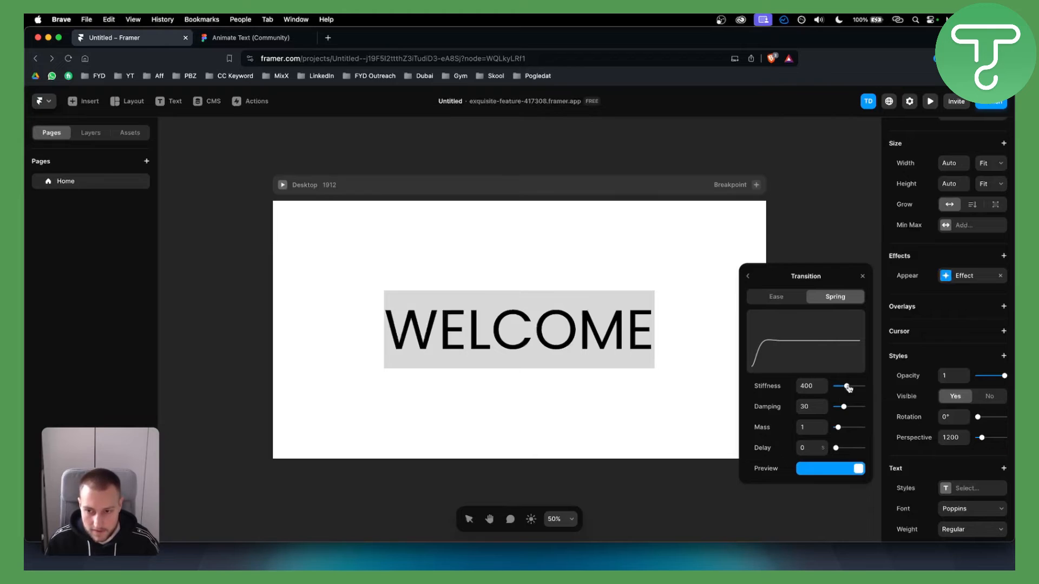
left_click_drag(860, 386, 839, 386)
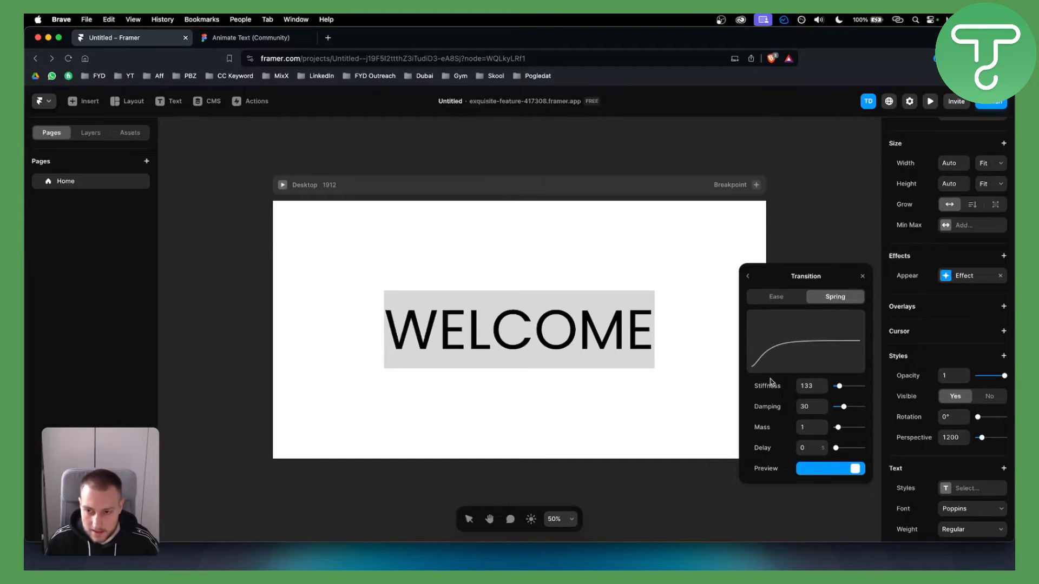
left_click(747, 276)
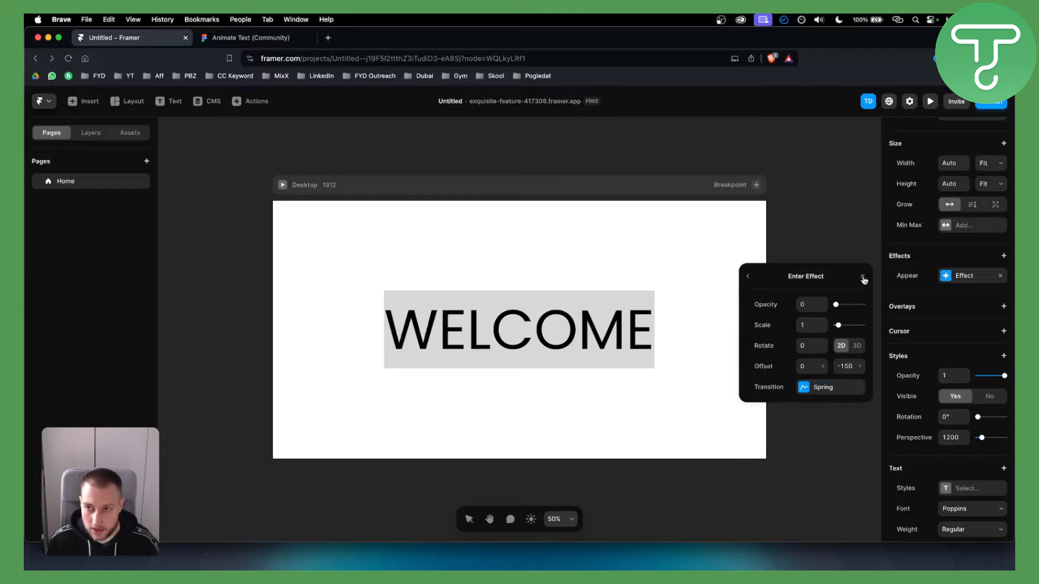
left_click(930, 101)
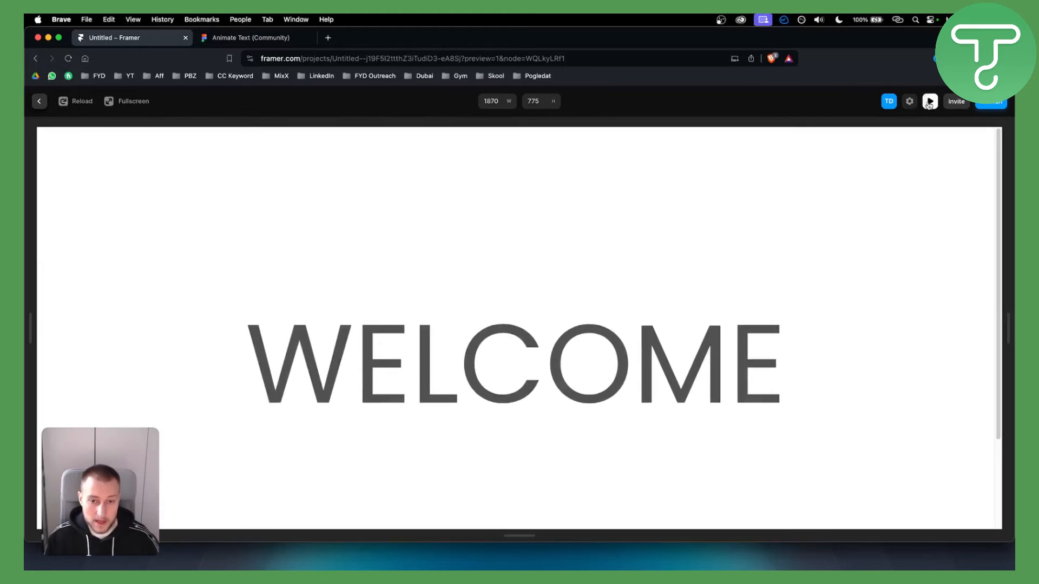
left_click(930, 100)
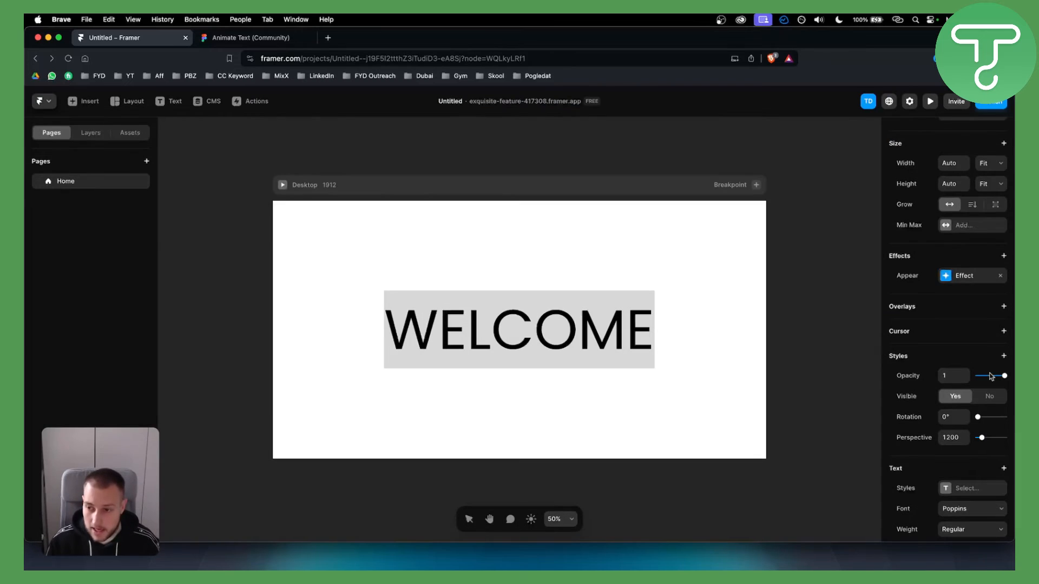
- Change the effect trigger to Loop with a 360° rotation and preview WELCOME spinning
left_click(964, 274)
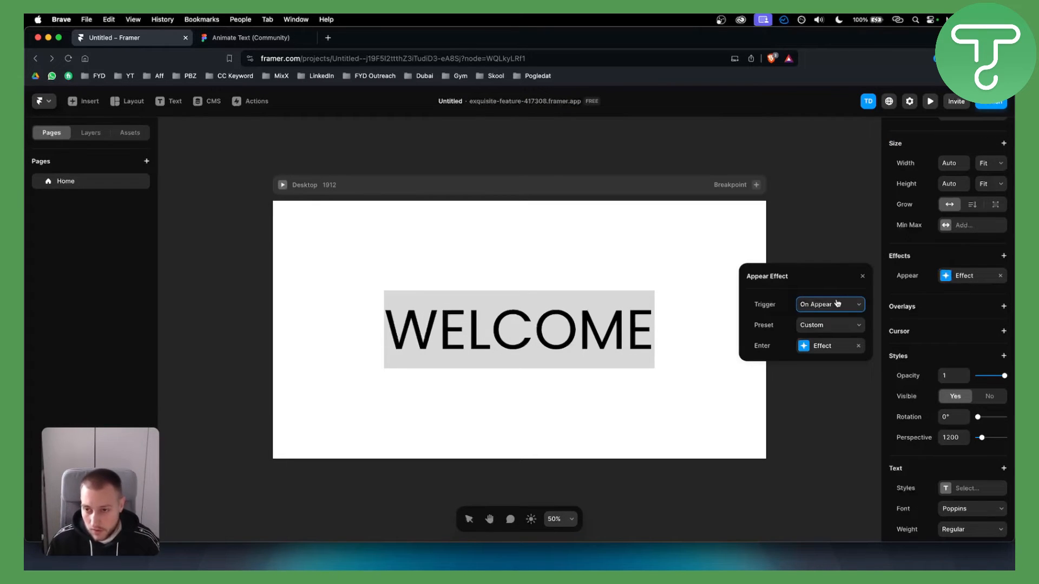
left_click(829, 304)
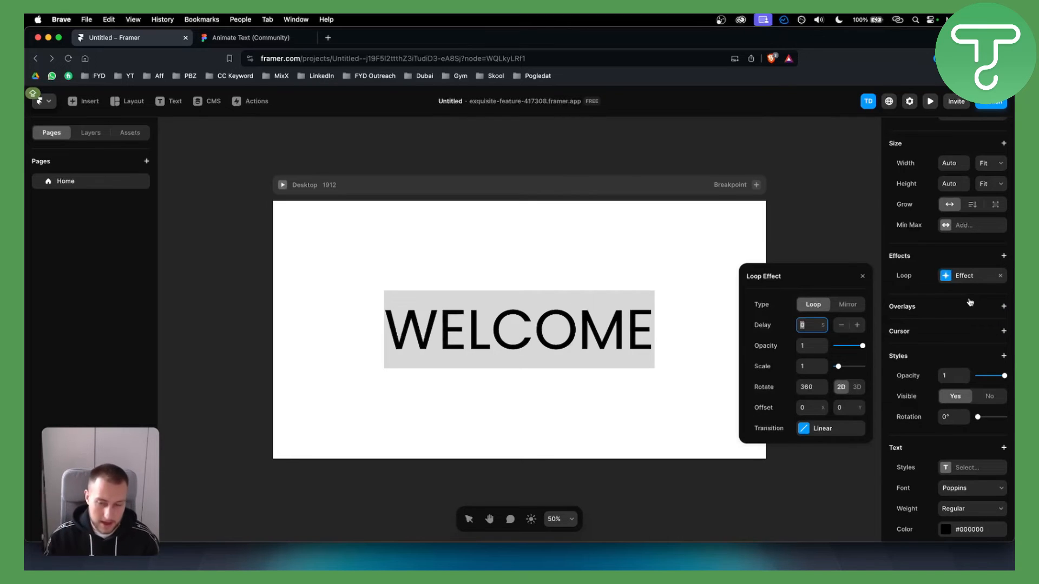
type("5")
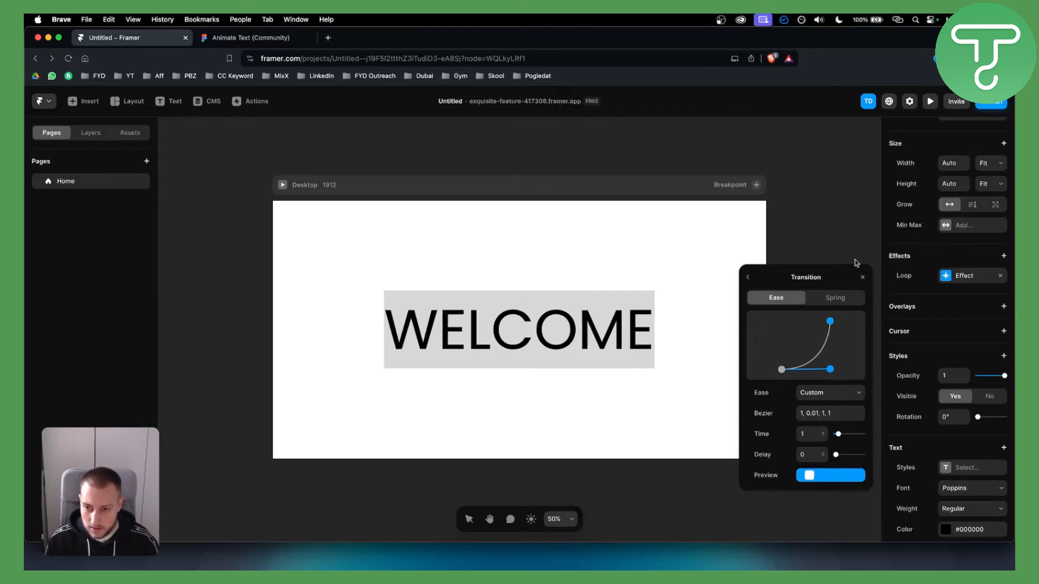
left_click(930, 100)
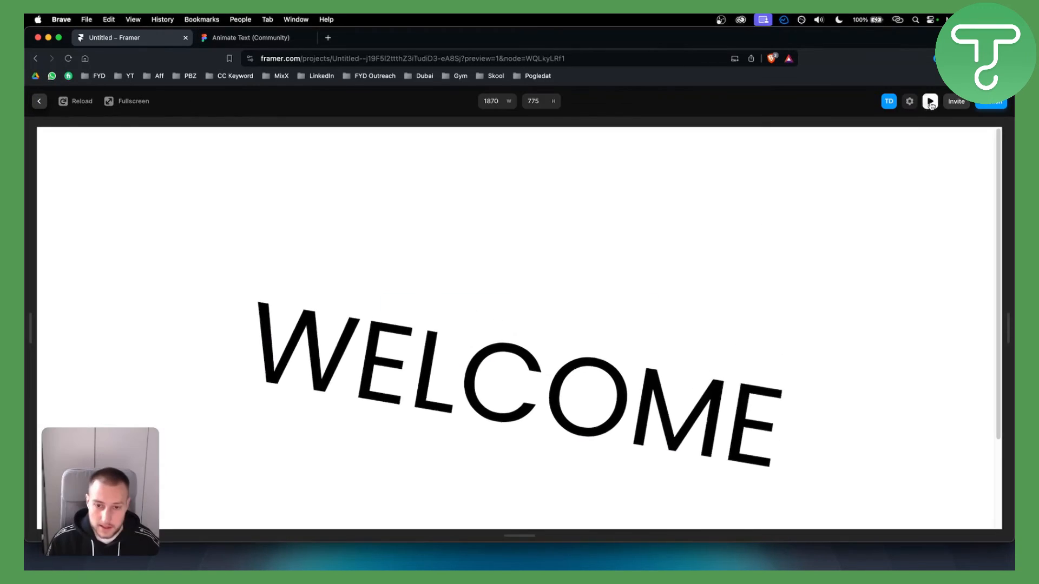
left_click(929, 100)
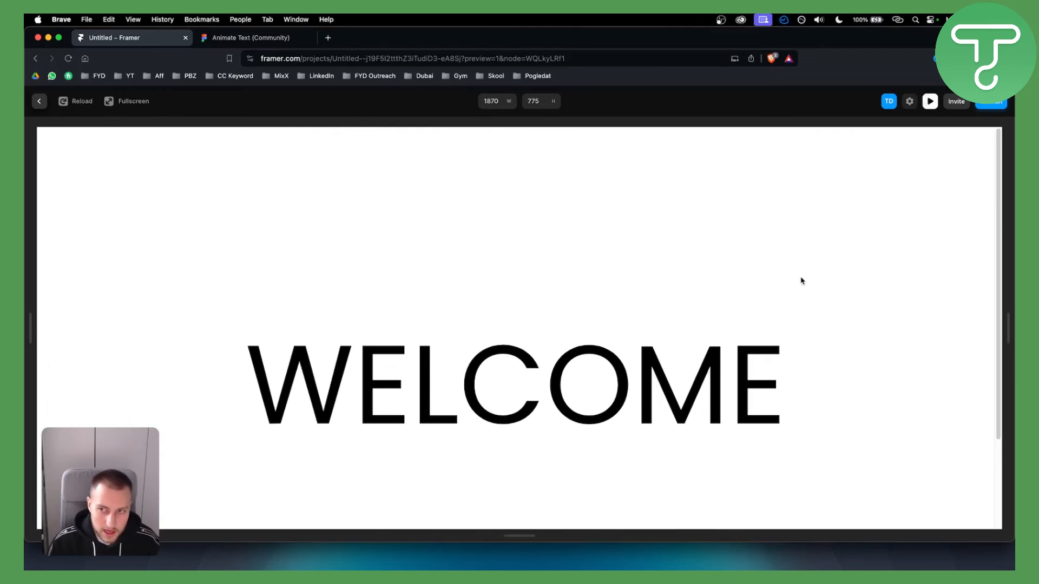
left_click(39, 101)
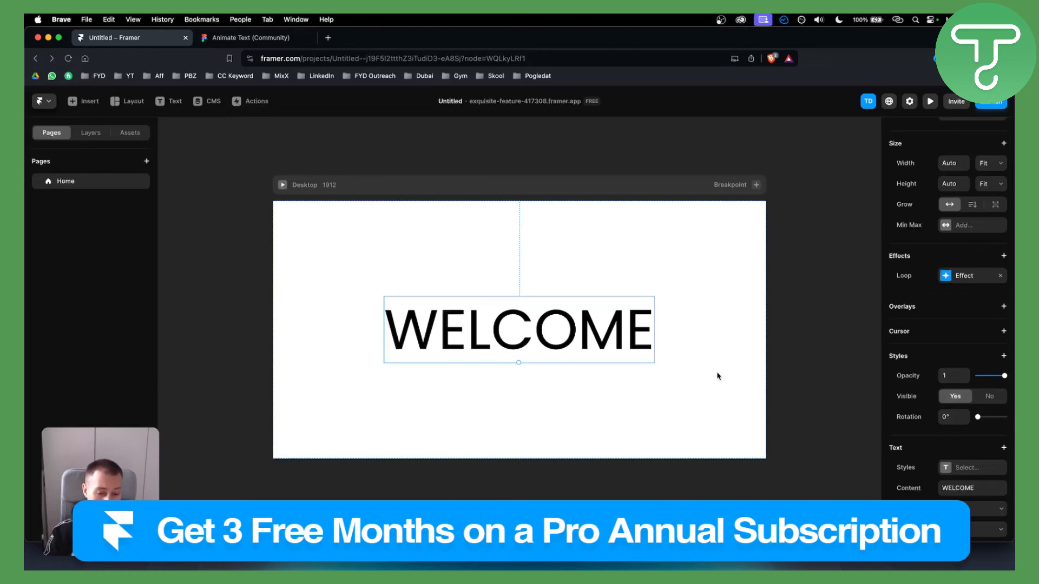
mouse_move(716, 372)
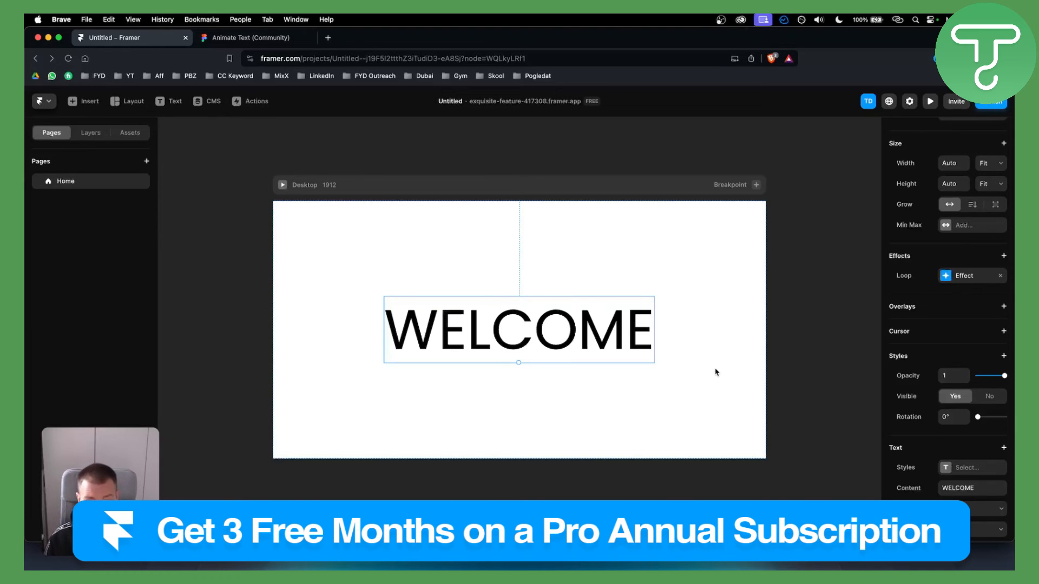